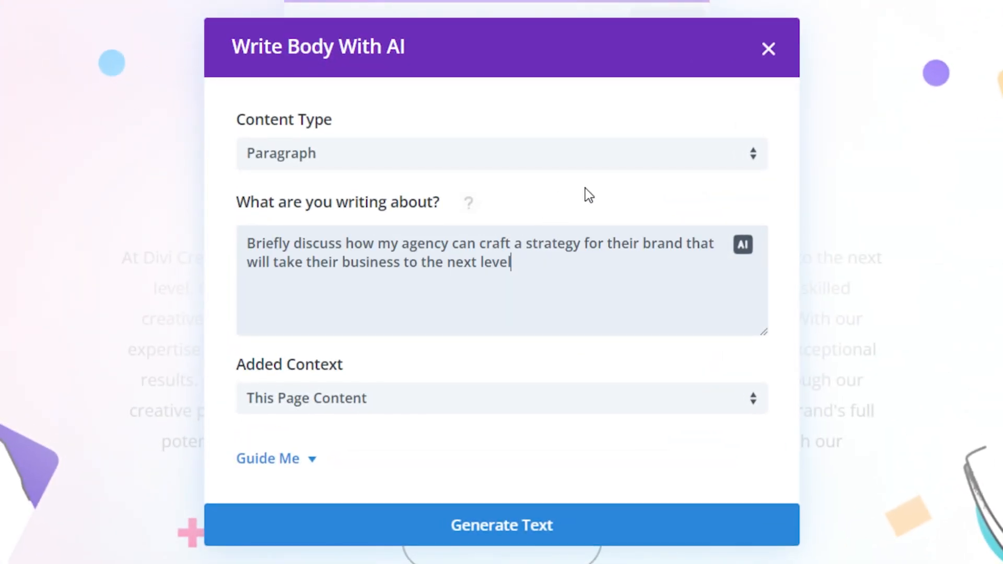
Generate a brand-strategy paragraph with Paragraph content type and use it as the body text
{"action": "left_click", "coordinate": [501, 154]}
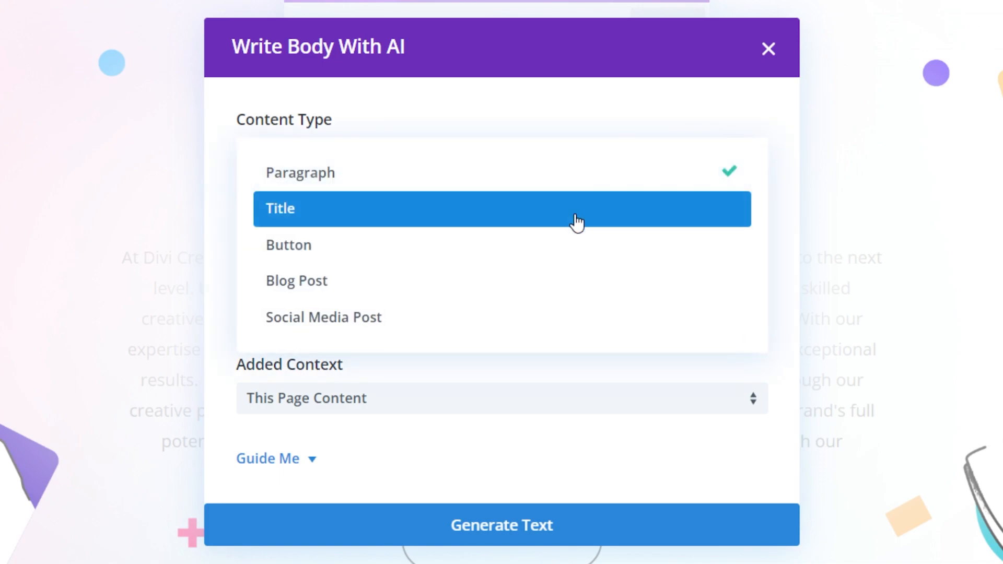
{"action": "mouse_move", "coordinate": [544, 317]}
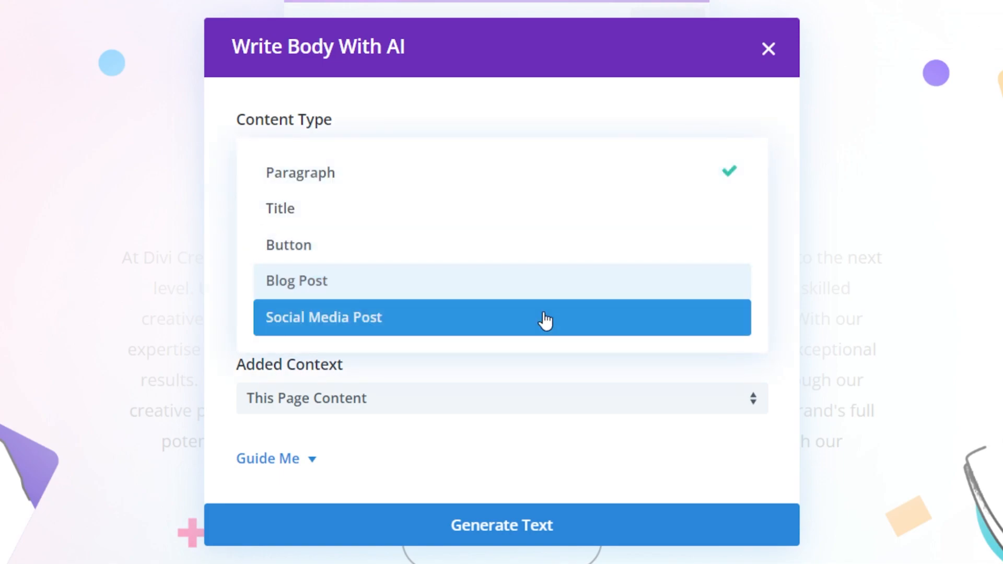
{"action": "left_click", "coordinate": [299, 172]}
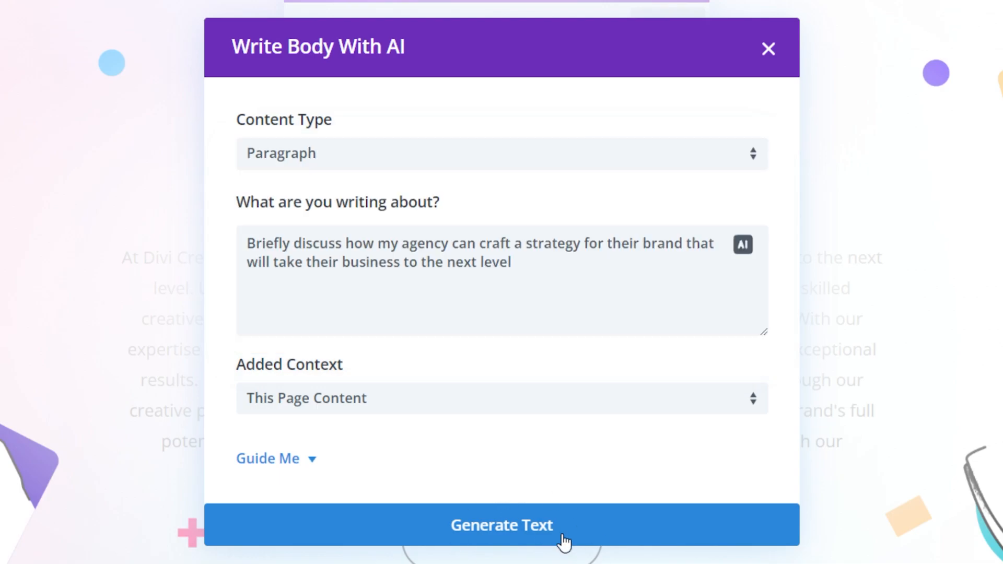
{"action": "left_click", "coordinate": [501, 525]}
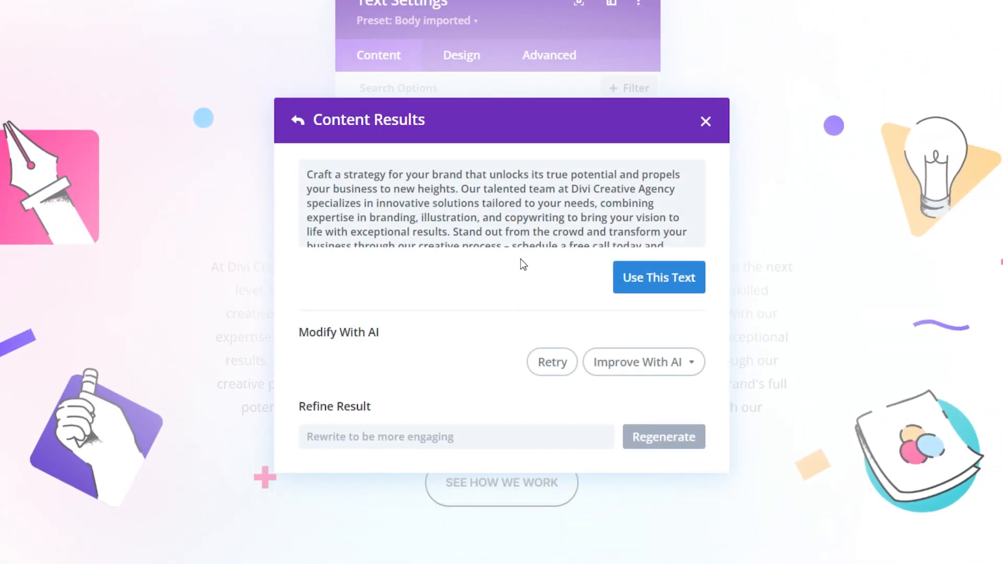
{"action": "mouse_move", "coordinate": [484, 305]}
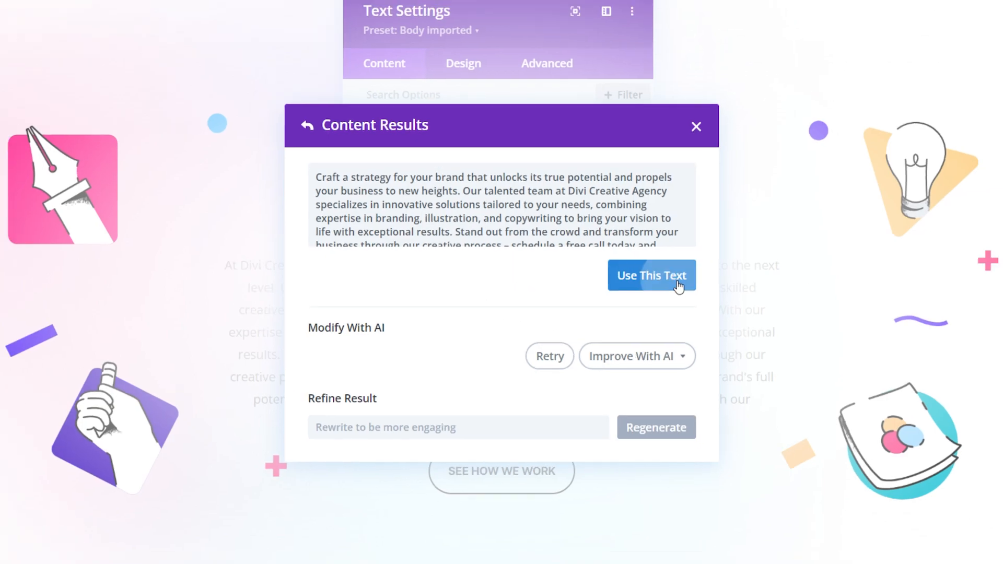
{"action": "left_click", "coordinate": [652, 276]}
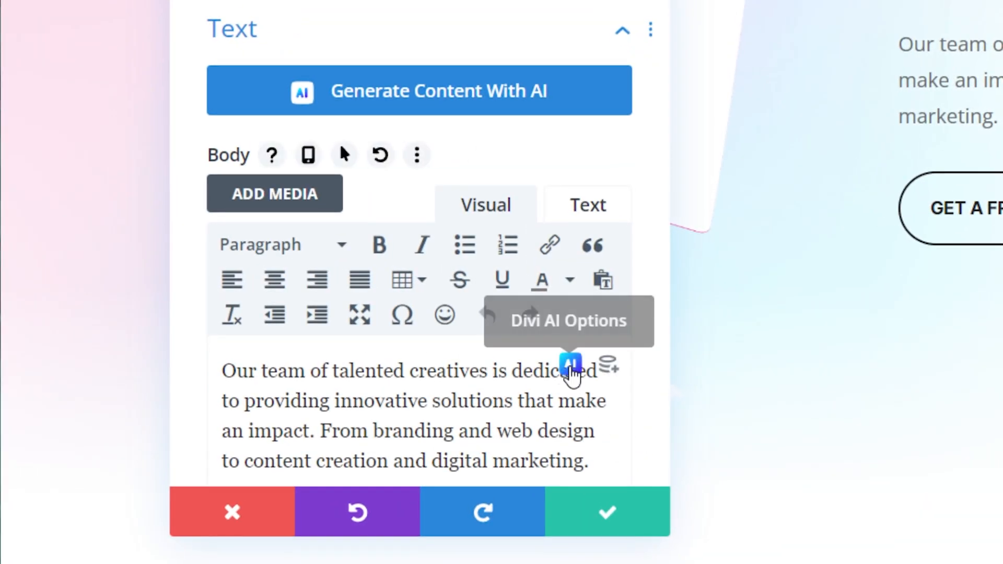
Improve the hero paragraph with Make It Better, apply the result, and save the module
{"action": "left_click", "coordinate": [568, 364]}
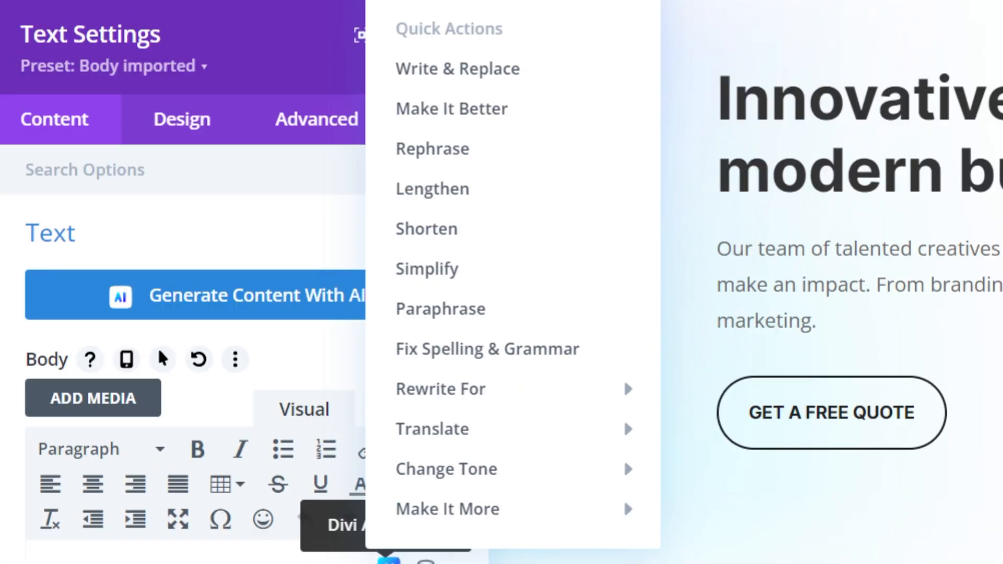
{"action": "mouse_move", "coordinate": [513, 268]}
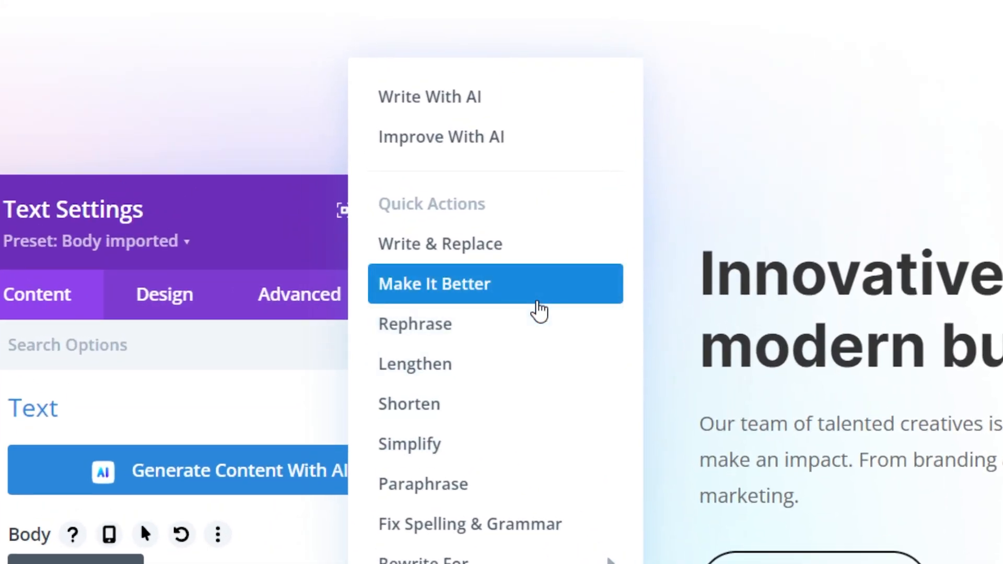
{"action": "left_click", "coordinate": [434, 283]}
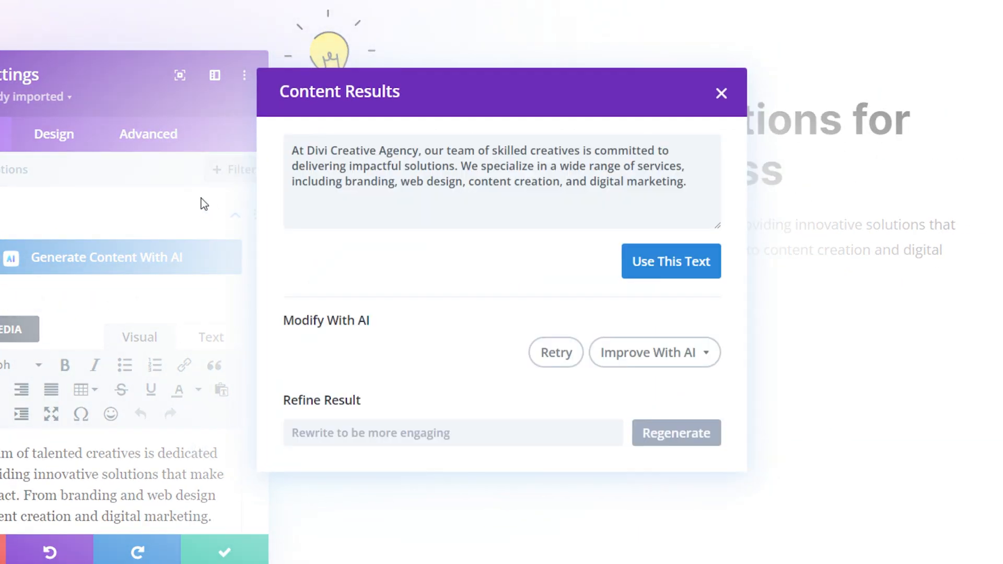
{"action": "left_click", "coordinate": [670, 261]}
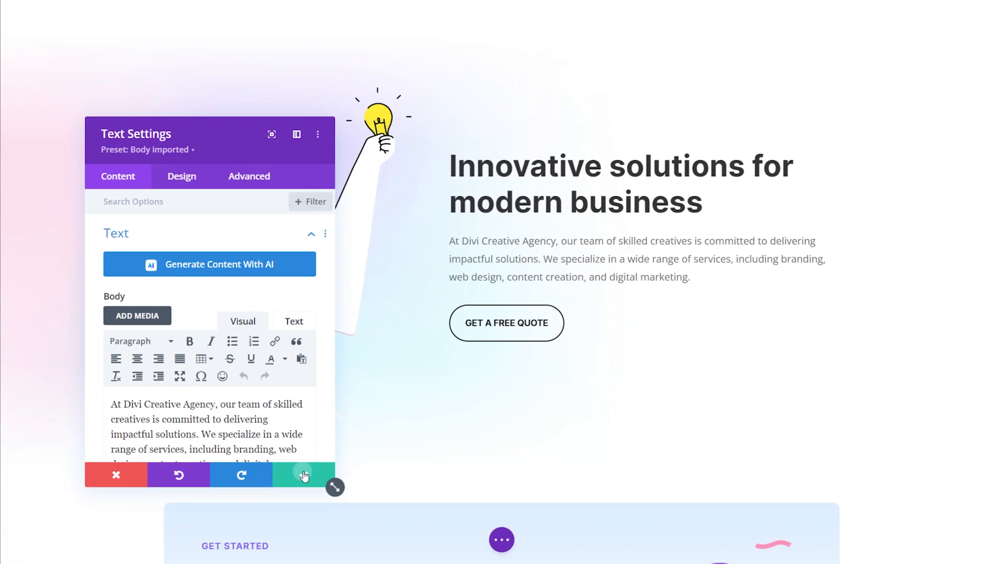
{"action": "left_click", "coordinate": [303, 475]}
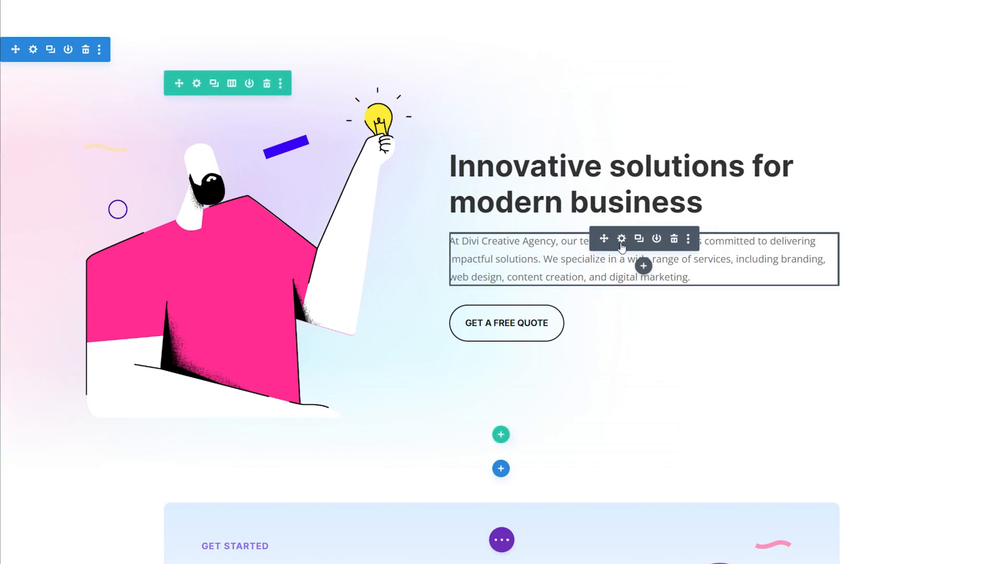
Generate a longer, more detailed AI rewrite of the hero paragraph using Make It More
{"action": "left_click", "coordinate": [620, 239]}
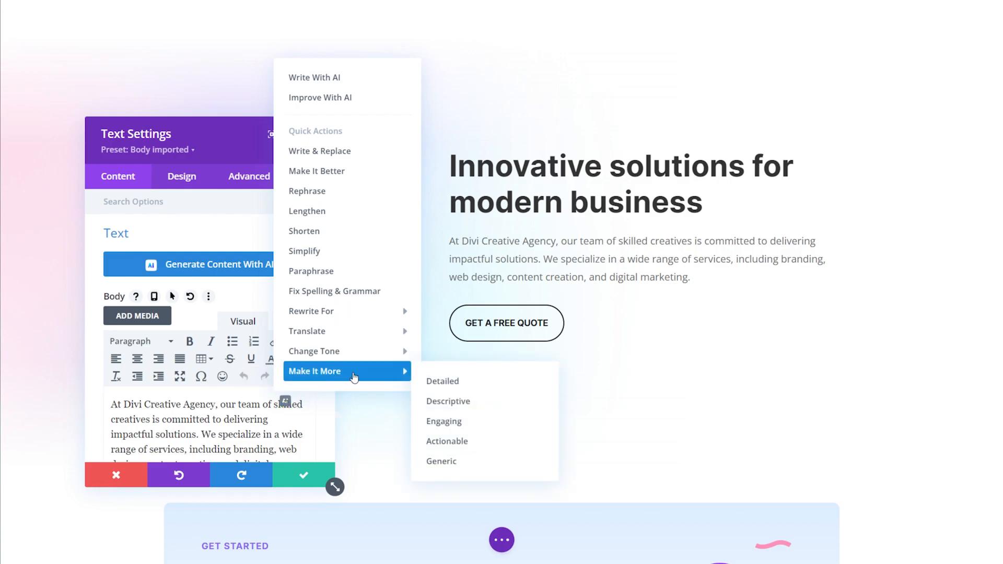
{"action": "left_click", "coordinate": [444, 421]}
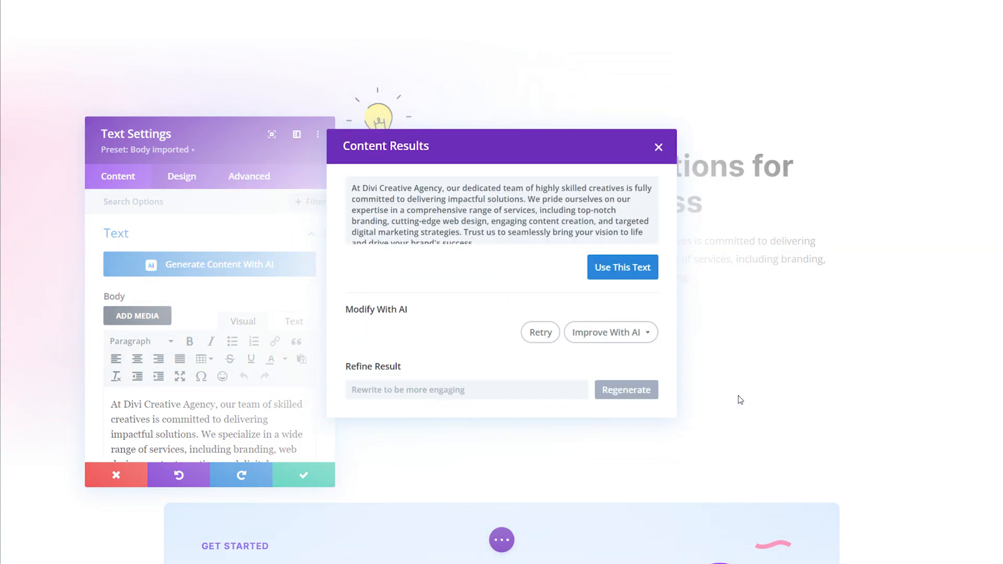
{"action": "left_click", "coordinate": [622, 267]}
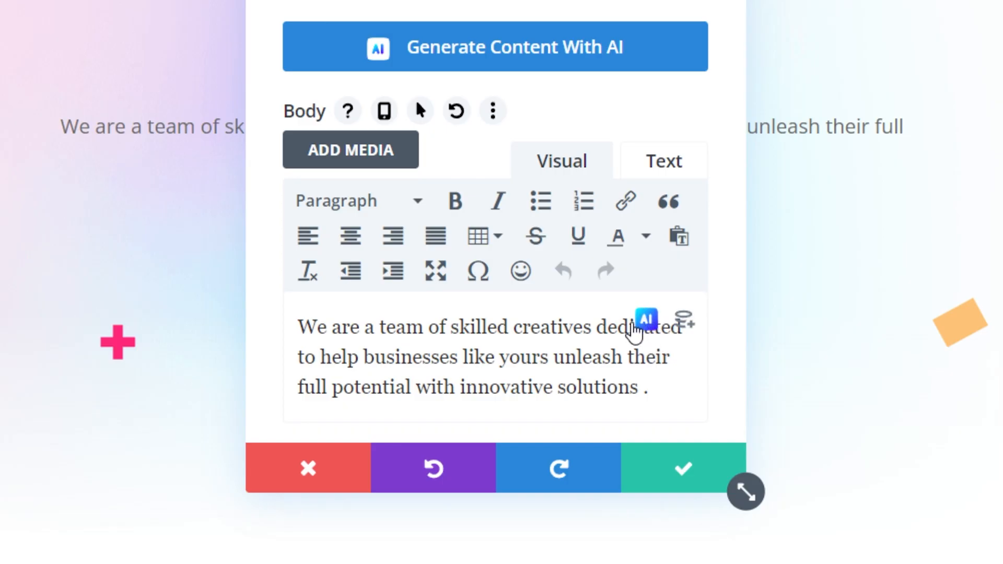
Prompt AI to expand on how the team helps businesses succeed, using section content as context
{"action": "left_click", "coordinate": [646, 320]}
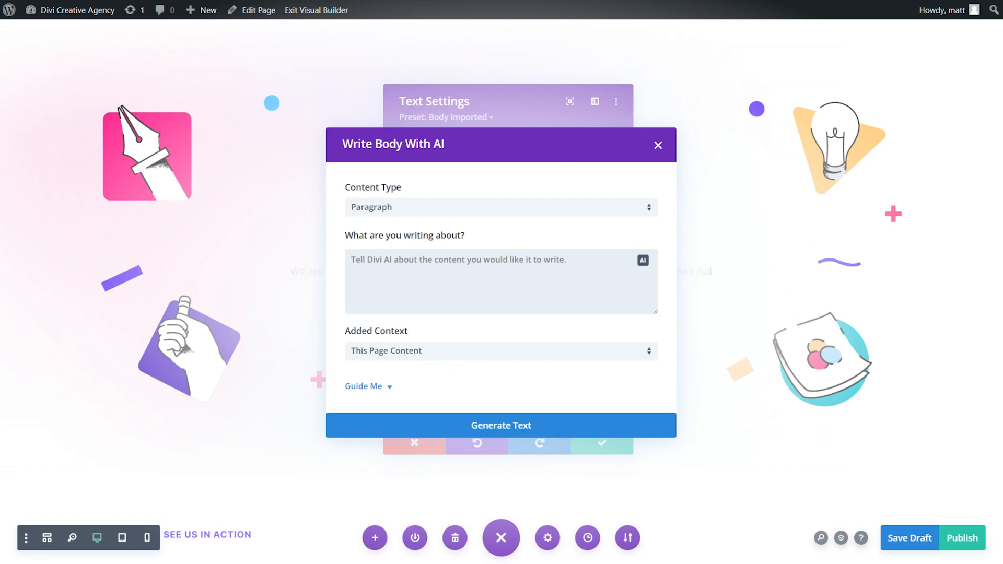
{"action": "type", "text": "Expand on how our team can help businesses succeed"}
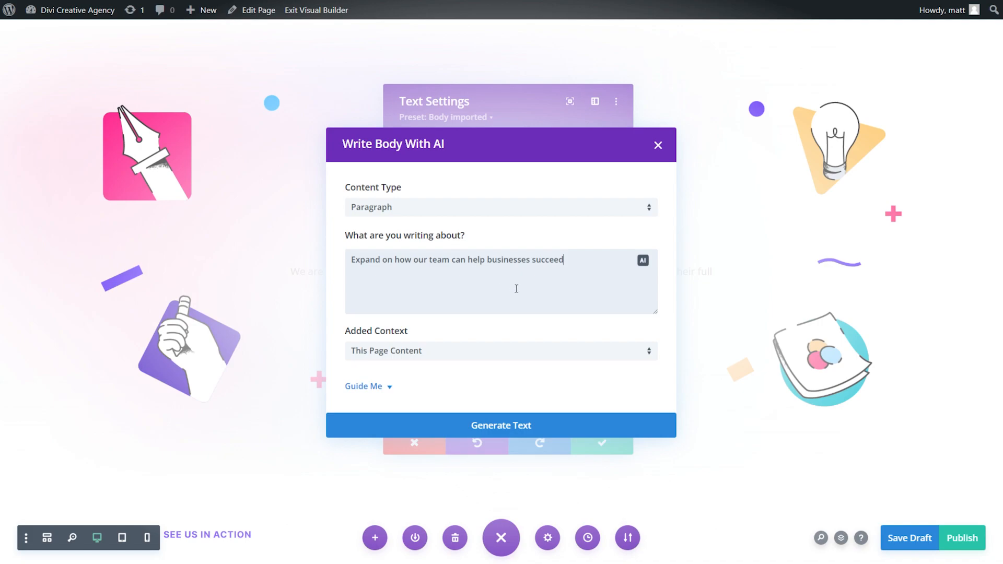
{"action": "mouse_move", "coordinate": [394, 352]}
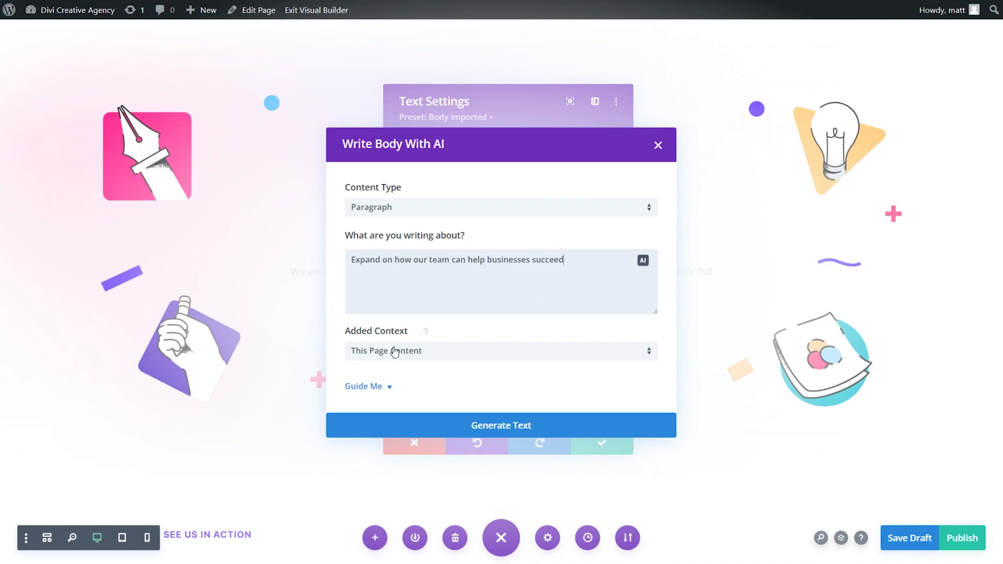
{"action": "left_click", "coordinate": [502, 351]}
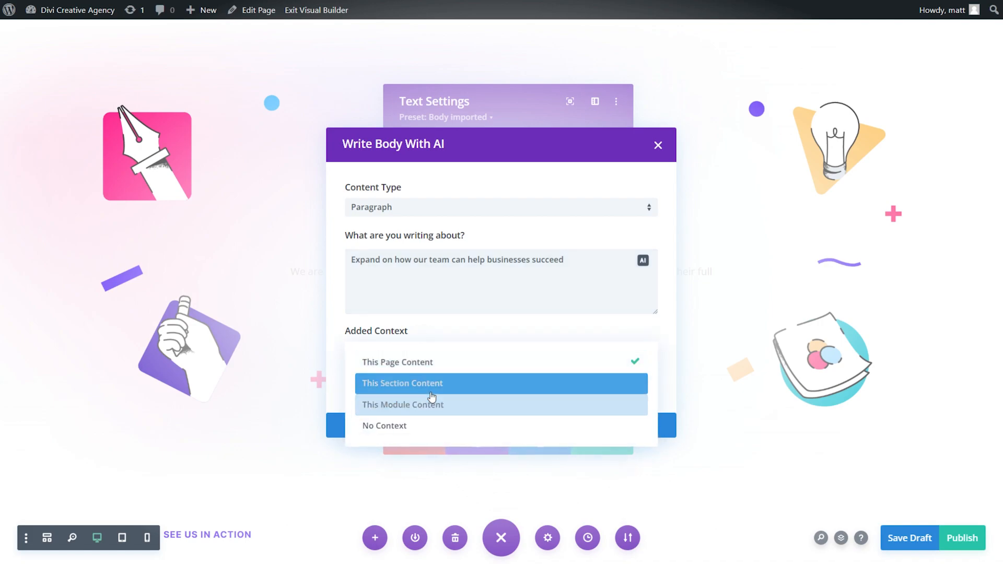
{"action": "left_click", "coordinate": [402, 382]}
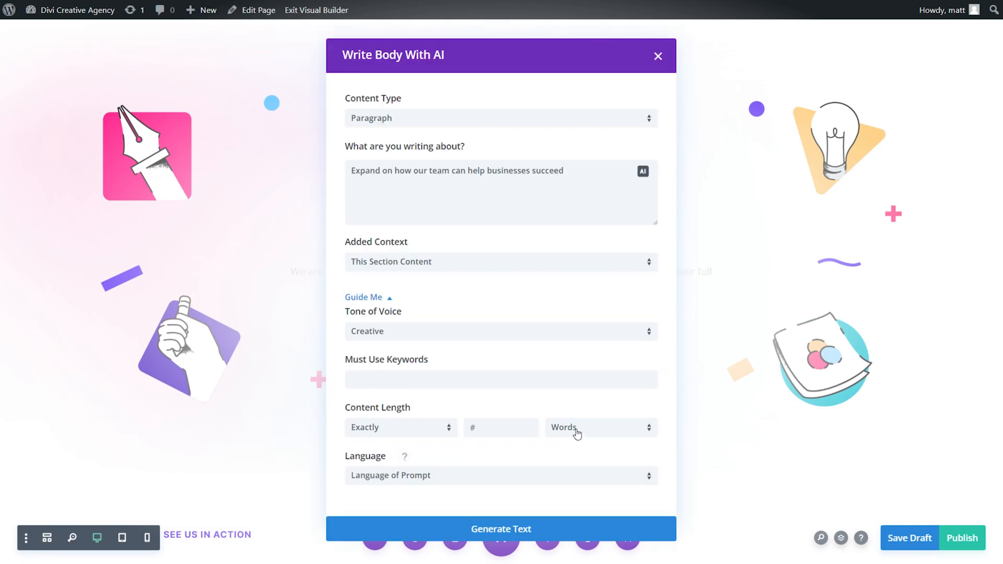
Set the length to 1 paragraph, generate, and apply the second result
{"action": "left_click", "coordinate": [600, 427]}
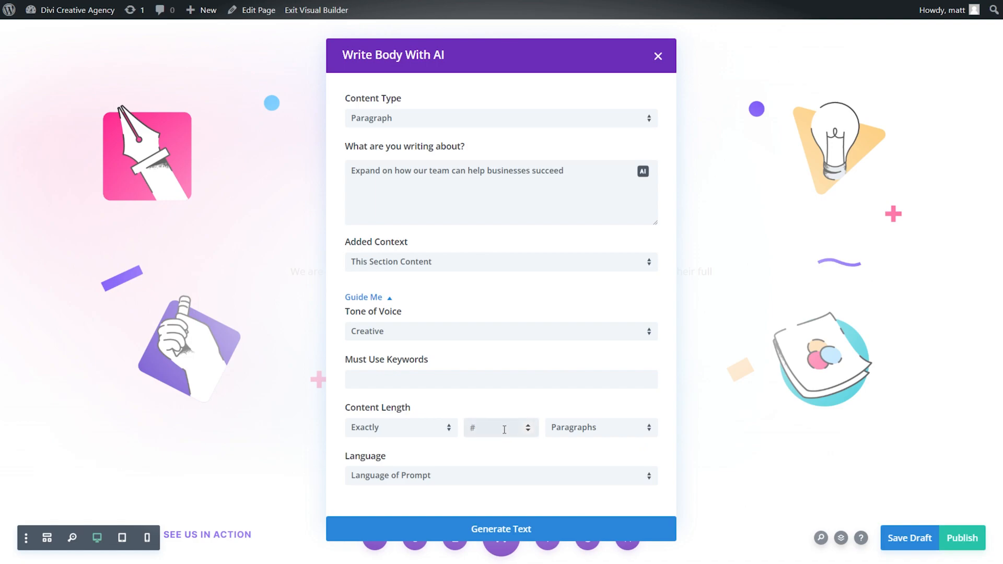
{"action": "type", "text": "1"}
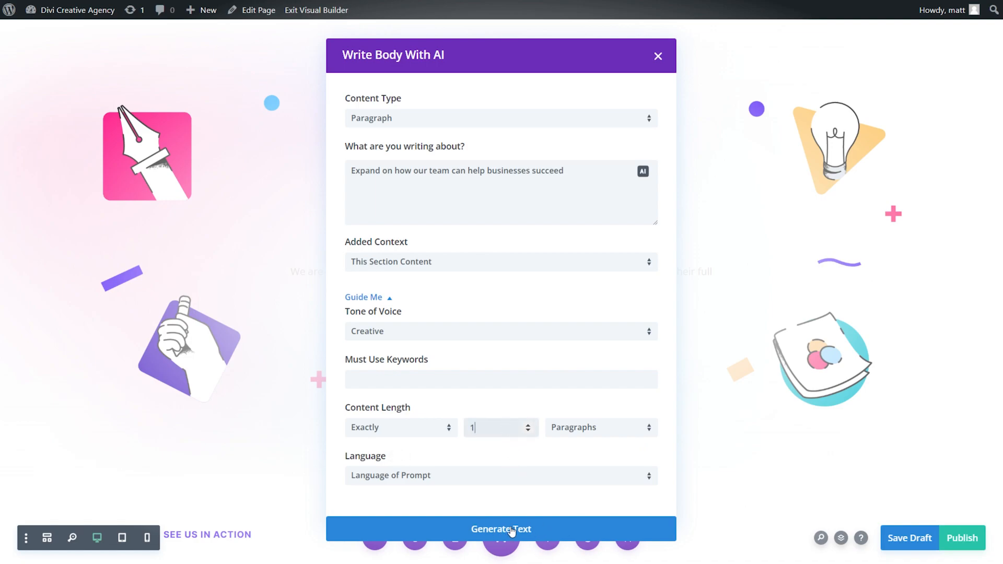
{"action": "left_click", "coordinate": [501, 530]}
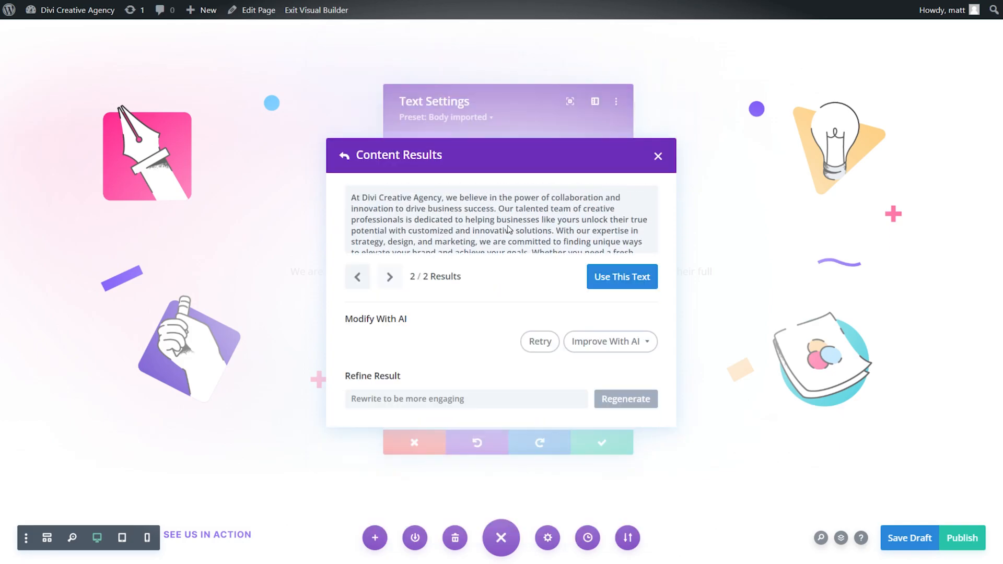
{"action": "mouse_move", "coordinate": [516, 248]}
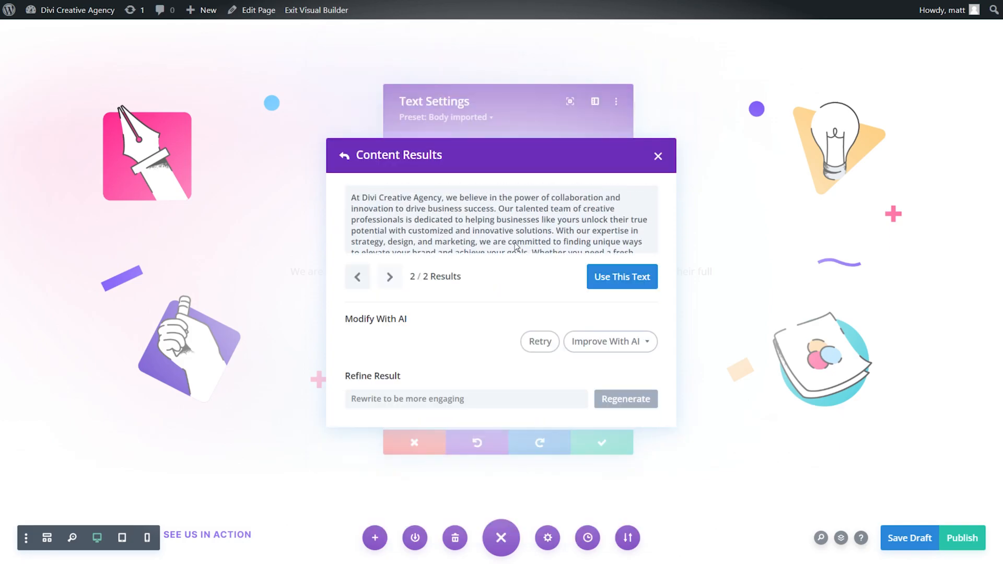
{"action": "mouse_move", "coordinate": [621, 276]}
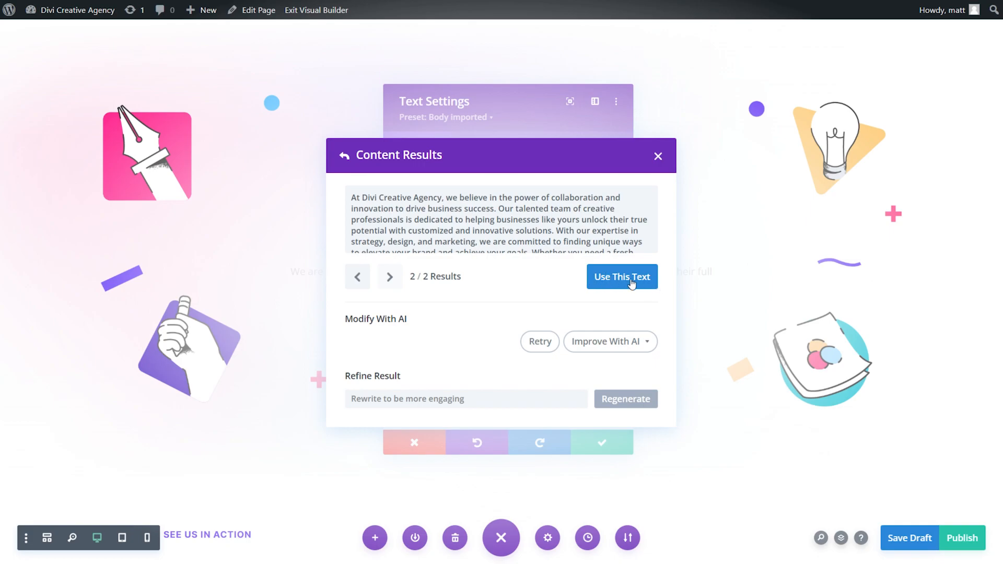
{"action": "left_click", "coordinate": [621, 277]}
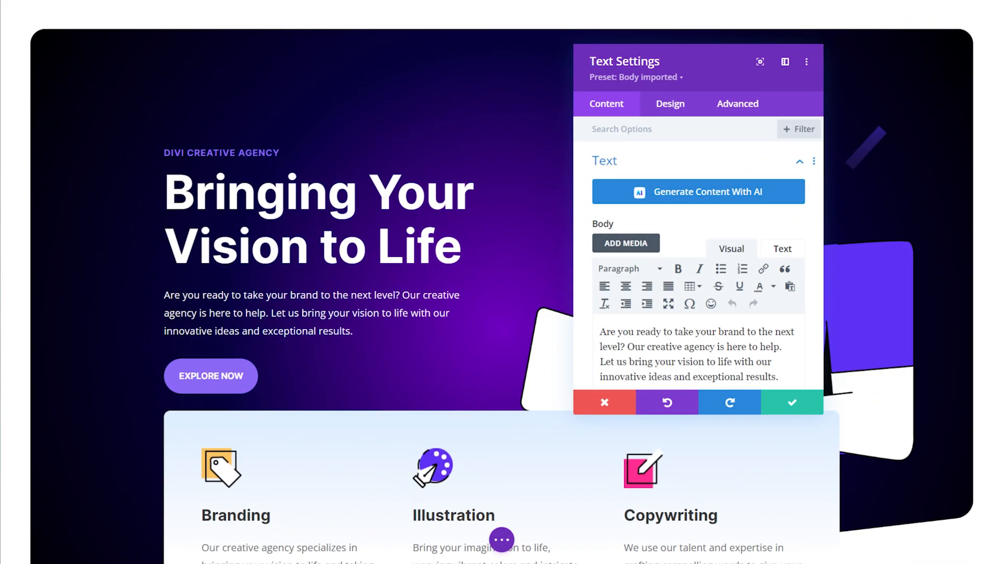
Replace the footer text with the AI-generated combined paragraph and save it
{"action": "left_click", "coordinate": [698, 191]}
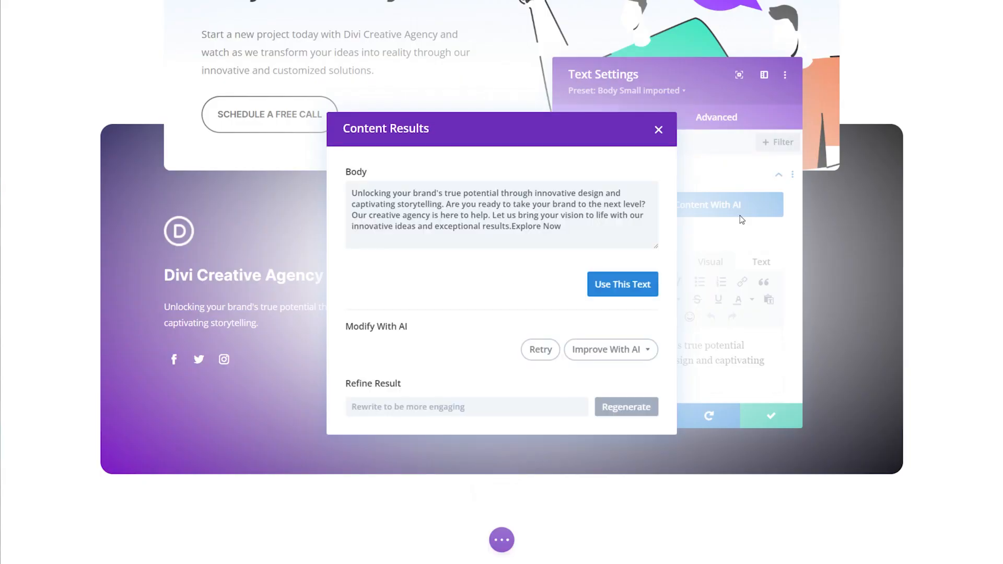
{"action": "left_click", "coordinate": [622, 284]}
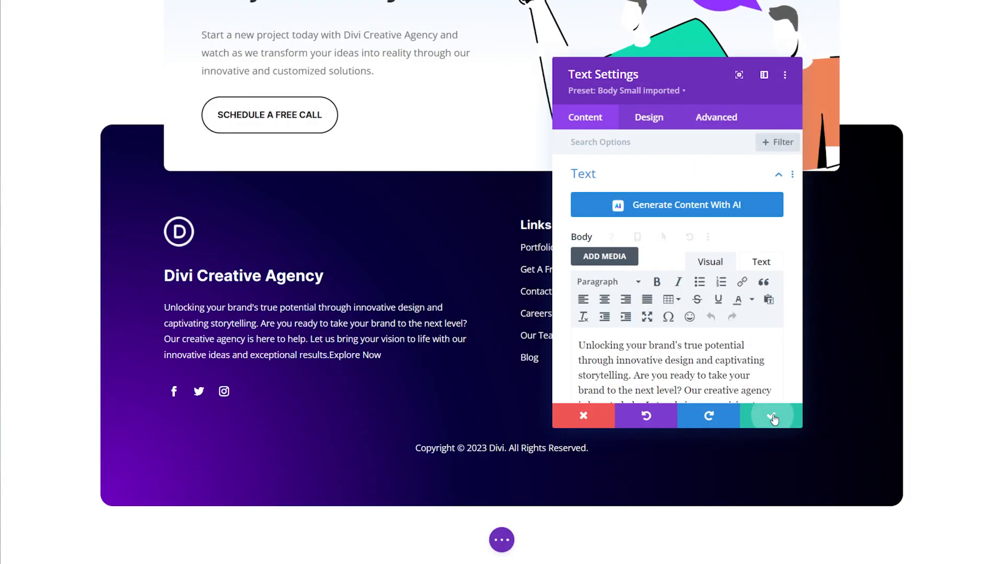
{"action": "left_click", "coordinate": [771, 415]}
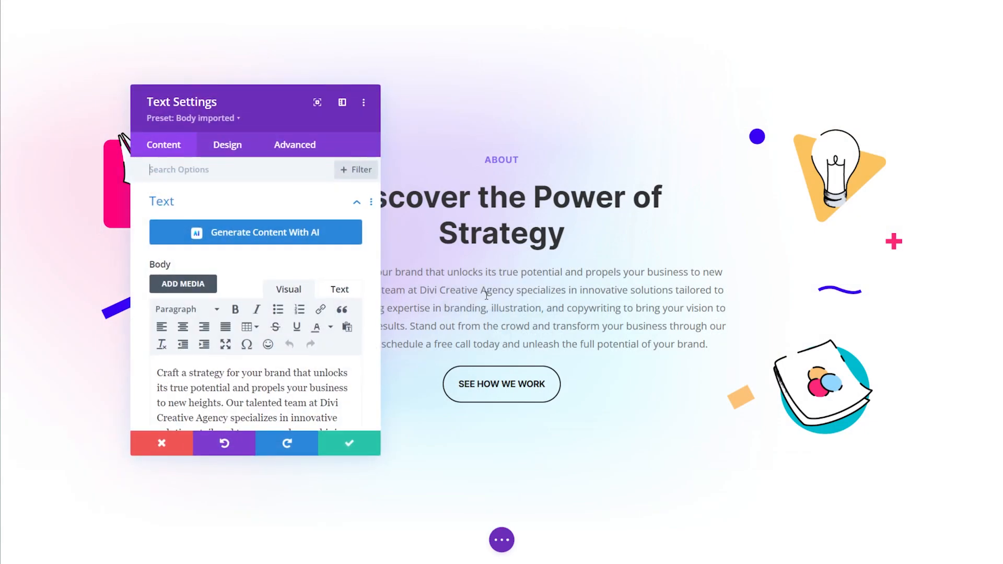
Rewrite the About, Copywriting and hero text modules with AI copy
{"action": "left_click", "coordinate": [255, 232]}
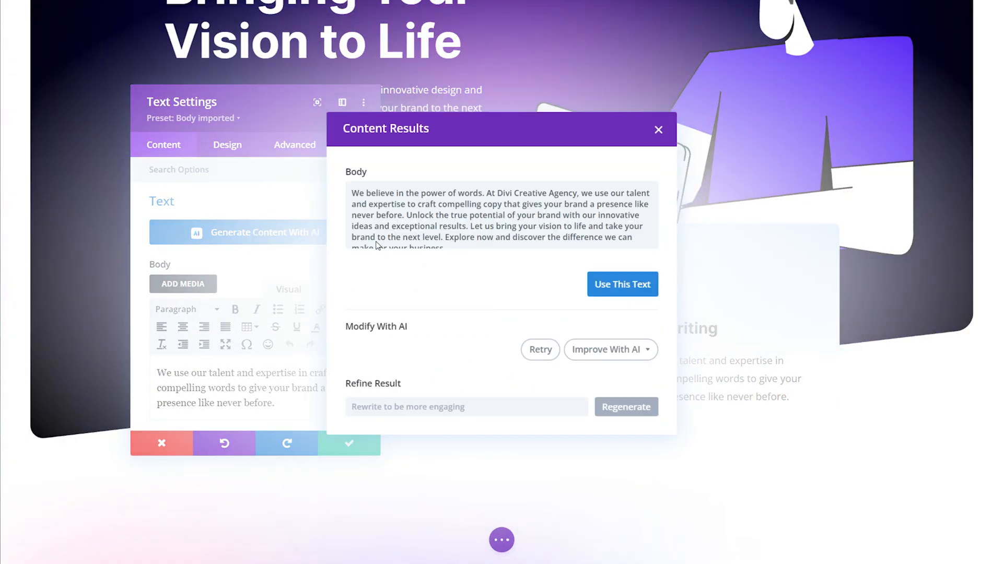
{"action": "left_click", "coordinate": [622, 284]}
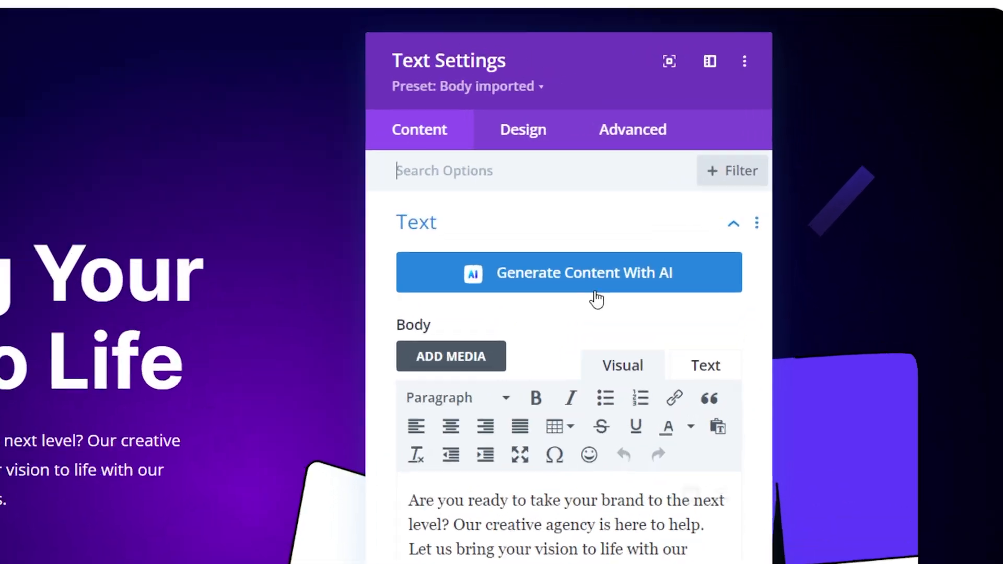
{"action": "left_click", "coordinate": [568, 273]}
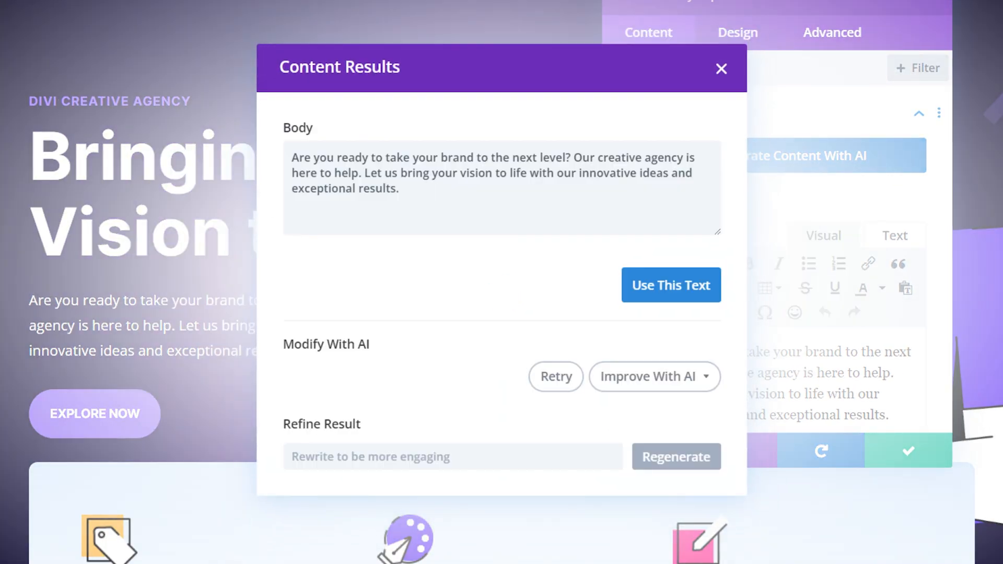
{"action": "left_click", "coordinate": [670, 285]}
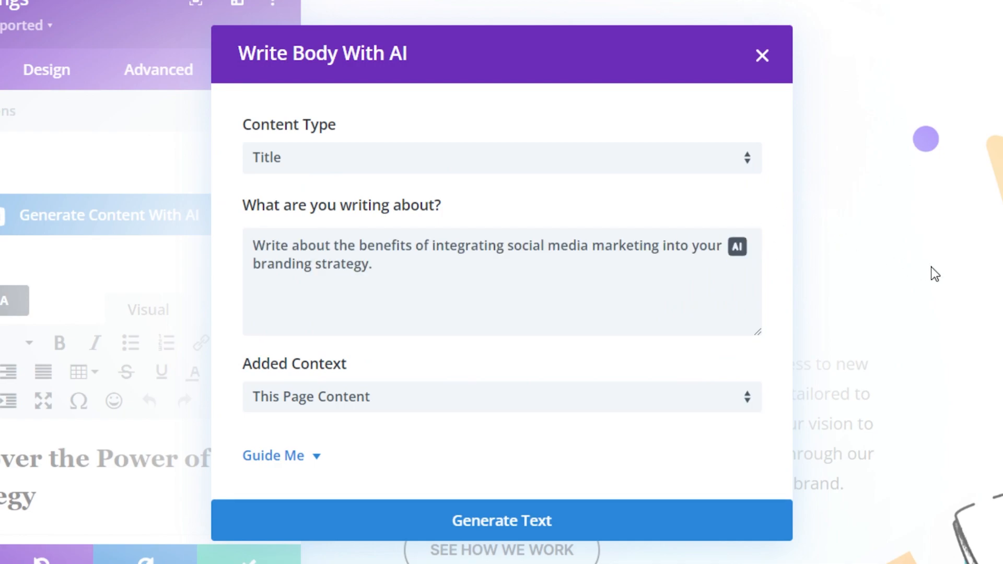
Generate a paragraph on how video production boosts brand visibility and engagement
{"action": "left_click", "coordinate": [502, 157]}
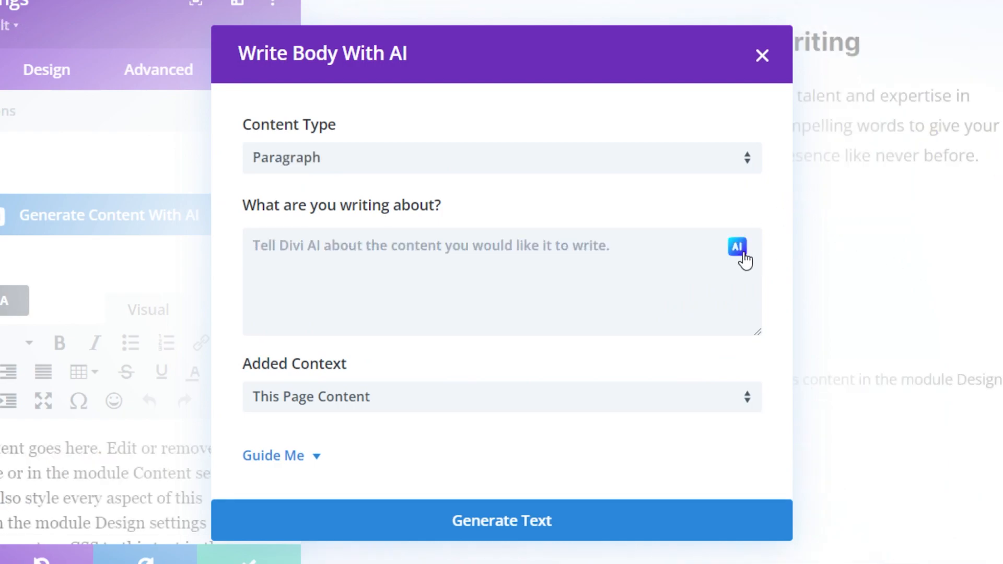
{"action": "left_click", "coordinate": [736, 247]}
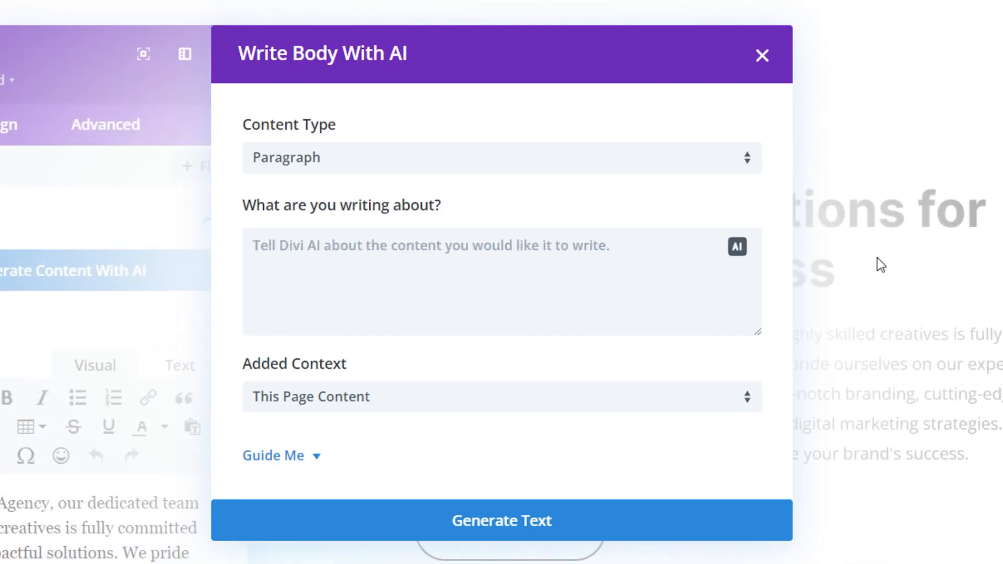
{"action": "type", "text": "Write about the benefits of video production in enhancing brand visibility and engagement."}
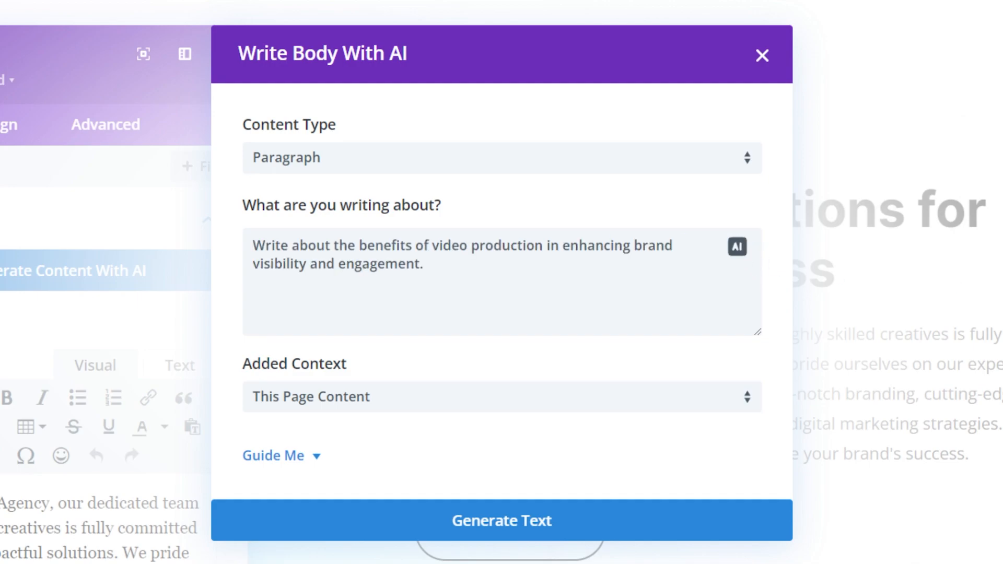
{"action": "mouse_move", "coordinate": [781, 485]}
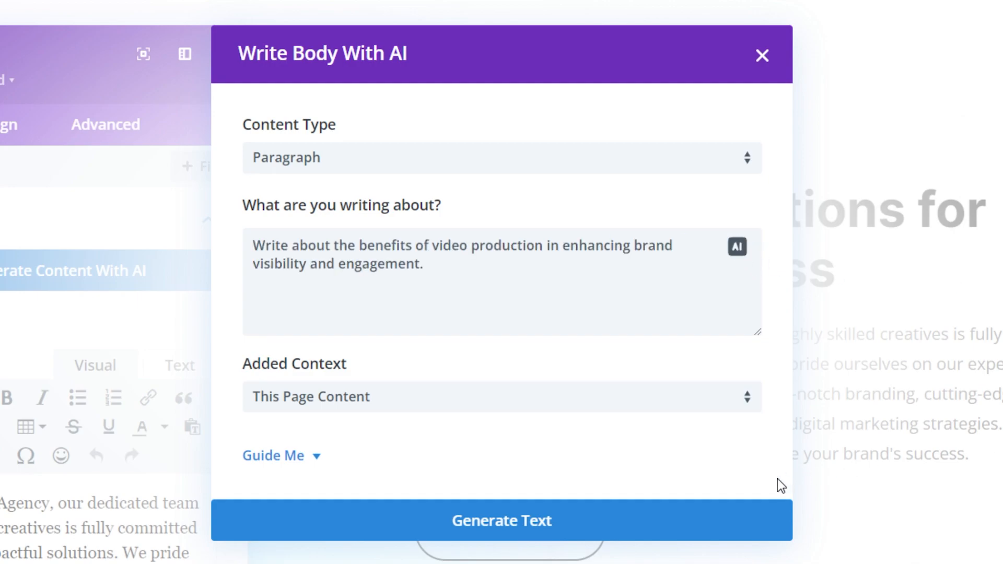
{"action": "left_click", "coordinate": [501, 520]}
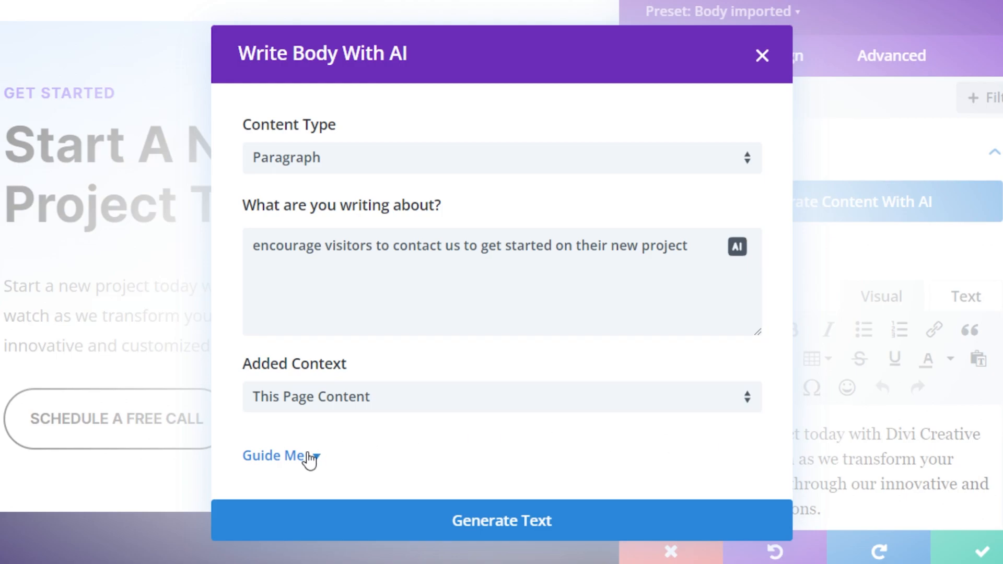
Set Creative tone, keywords 'branding, contact us, success', and an approximate sentence-count length
{"action": "left_click", "coordinate": [275, 455]}
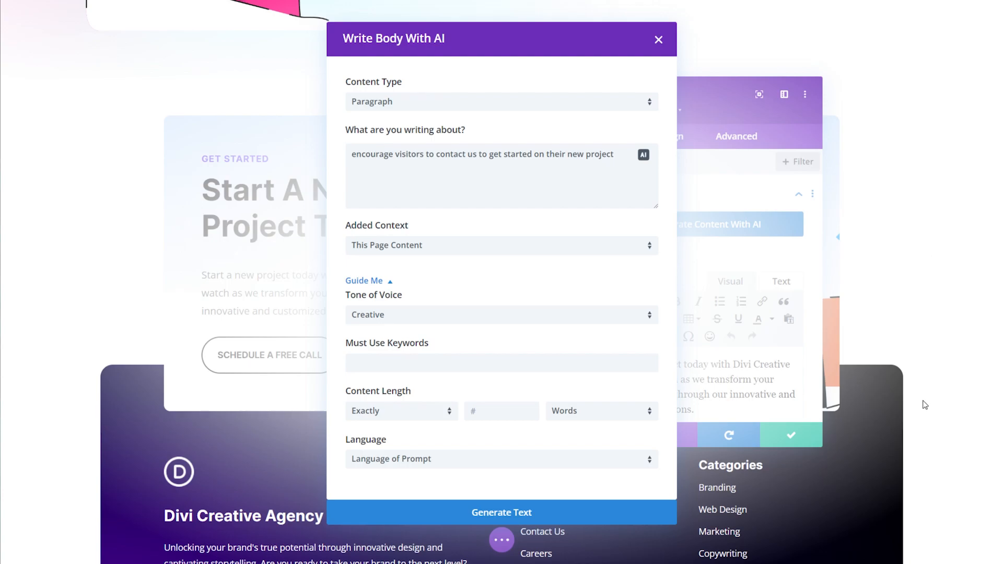
{"action": "left_click", "coordinate": [501, 314]}
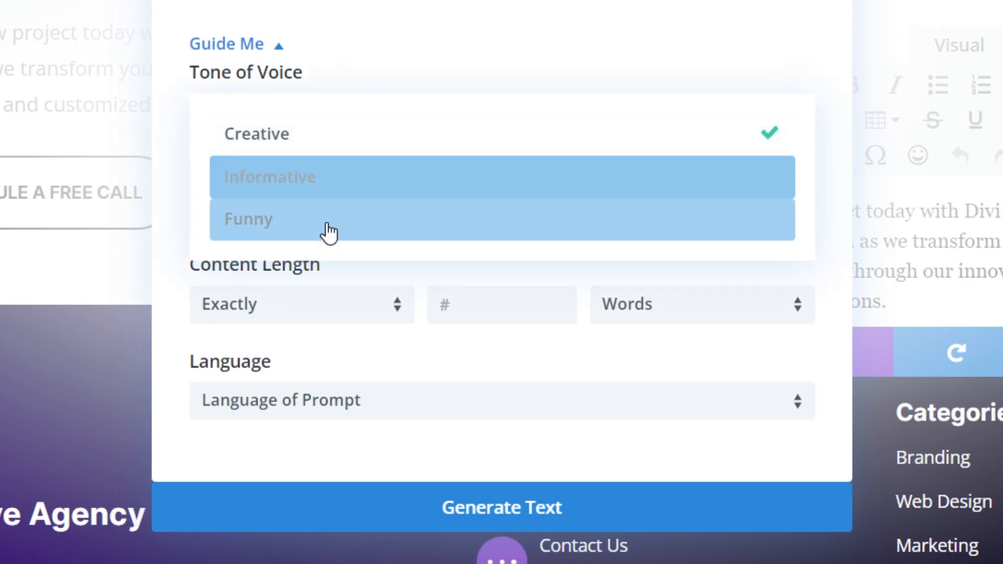
{"action": "left_click", "coordinate": [256, 134]}
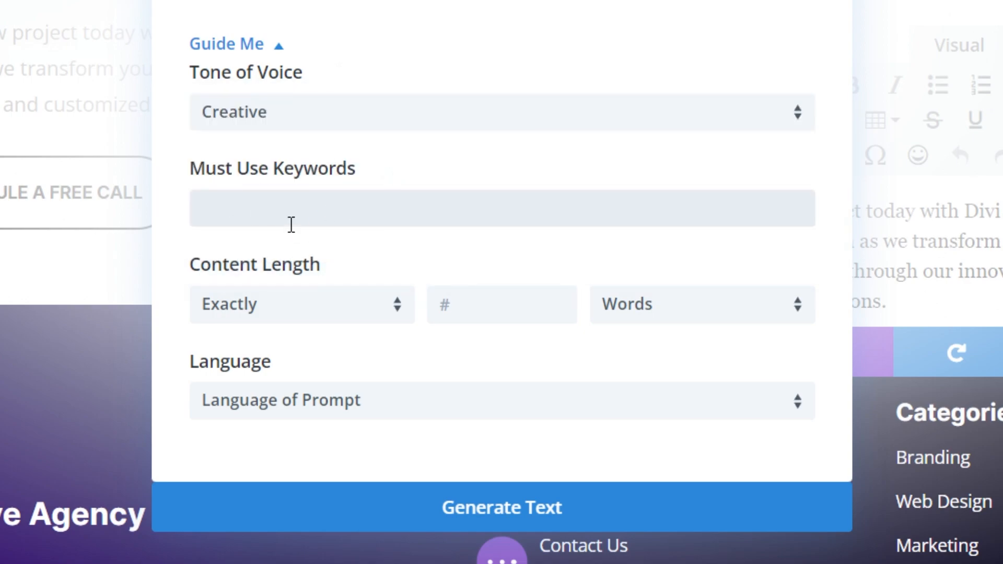
{"action": "left_click", "coordinate": [301, 304]}
{"action": "type", "text": "branding, co"}
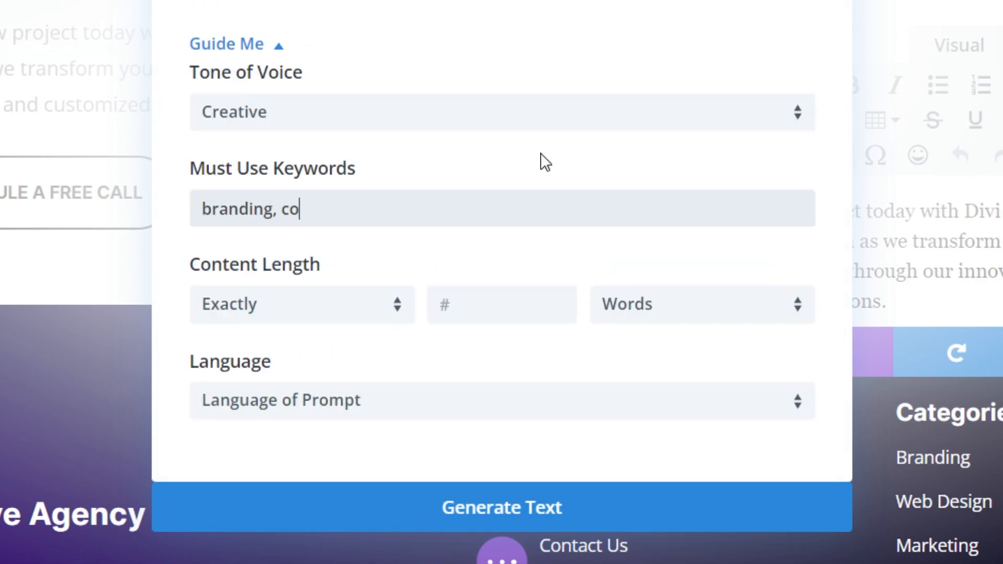
{"action": "type", "text": "ntact us,"}
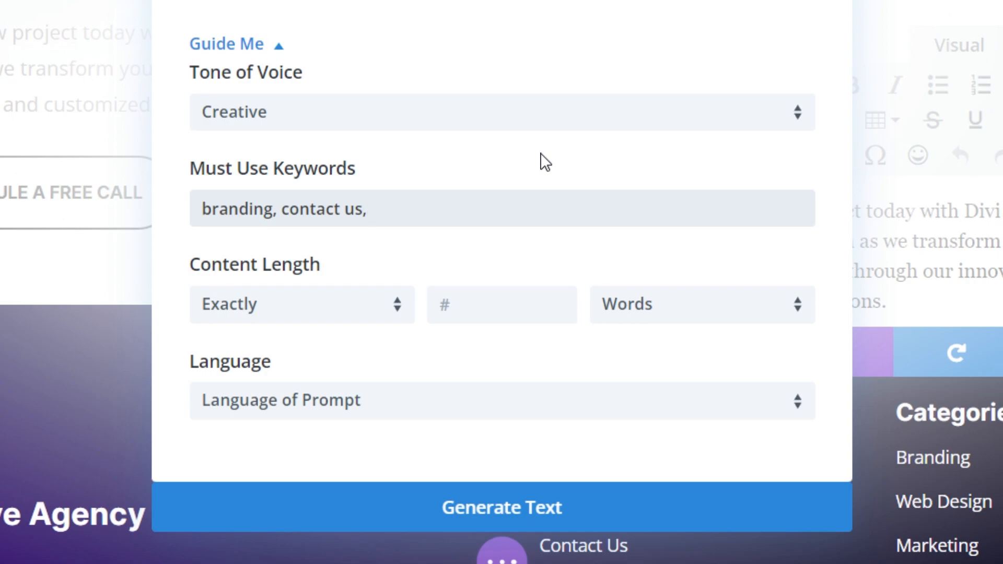
{"action": "left_click", "coordinate": [301, 305]}
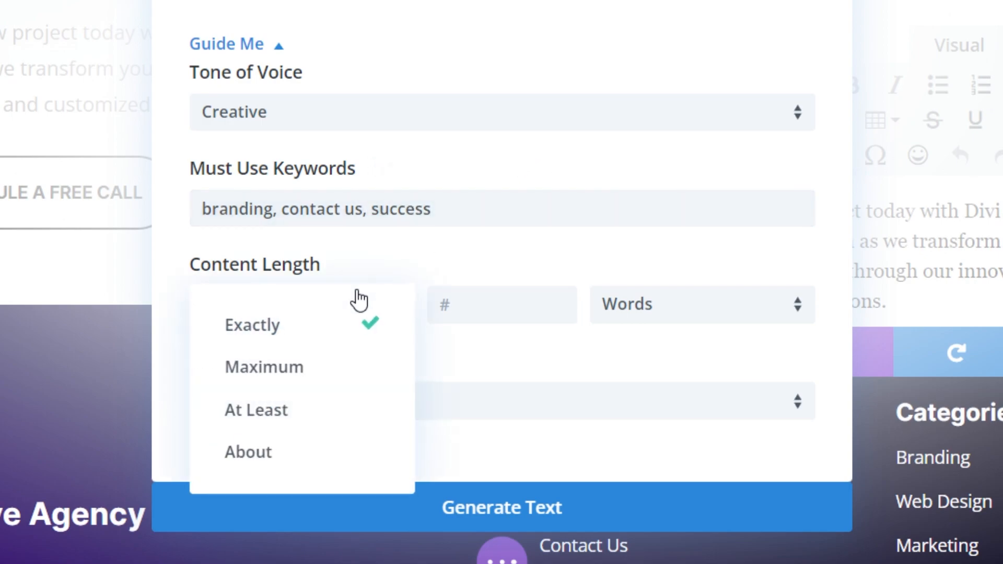
{"action": "left_click", "coordinate": [248, 451]}
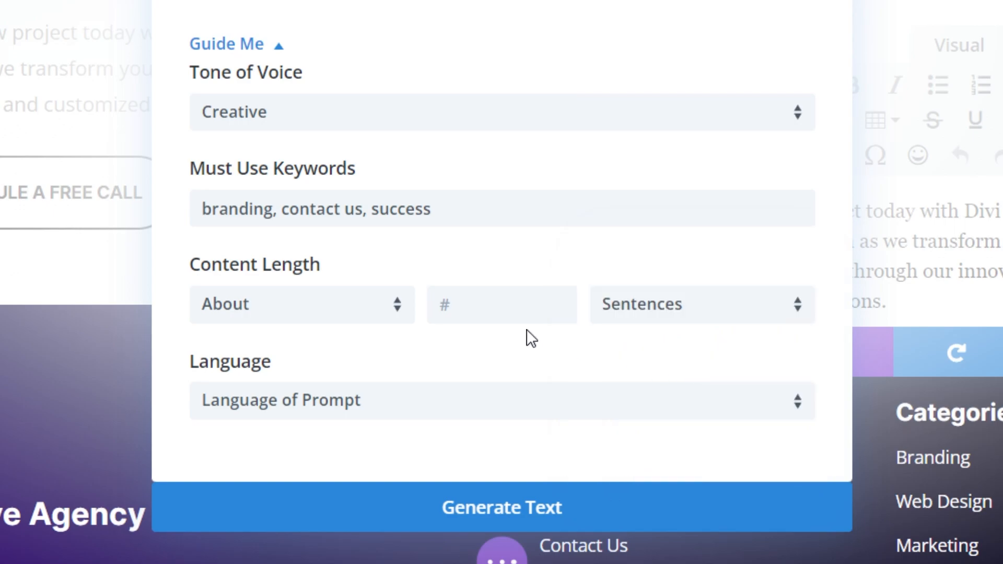